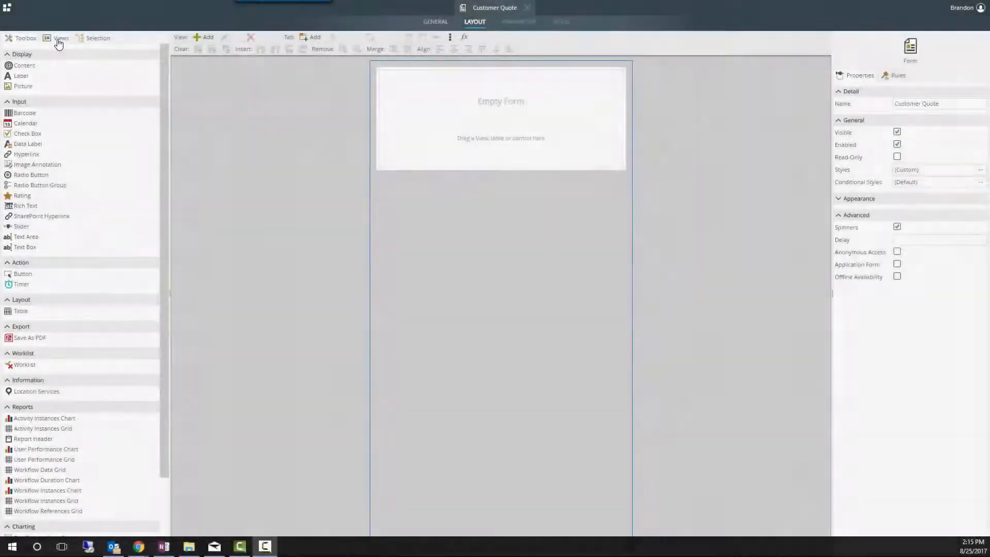
Step: Show the Views list to drag the header, navigation, Quote Details and Quote Line Items views in
left_click(61, 38)
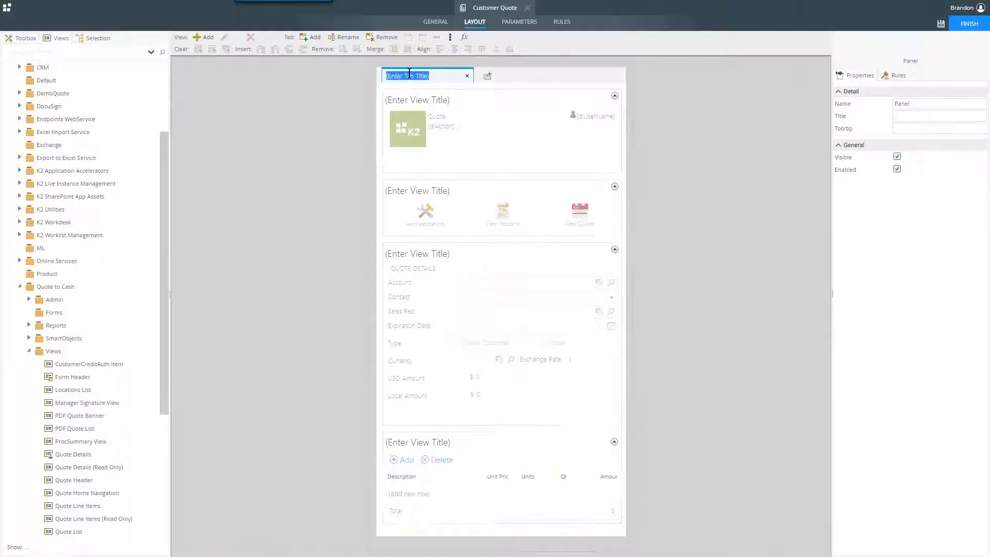
Step: Name the first tab Quote and add a Customer Details tab holding Account Details and the GoogleMap view
type("Quote")
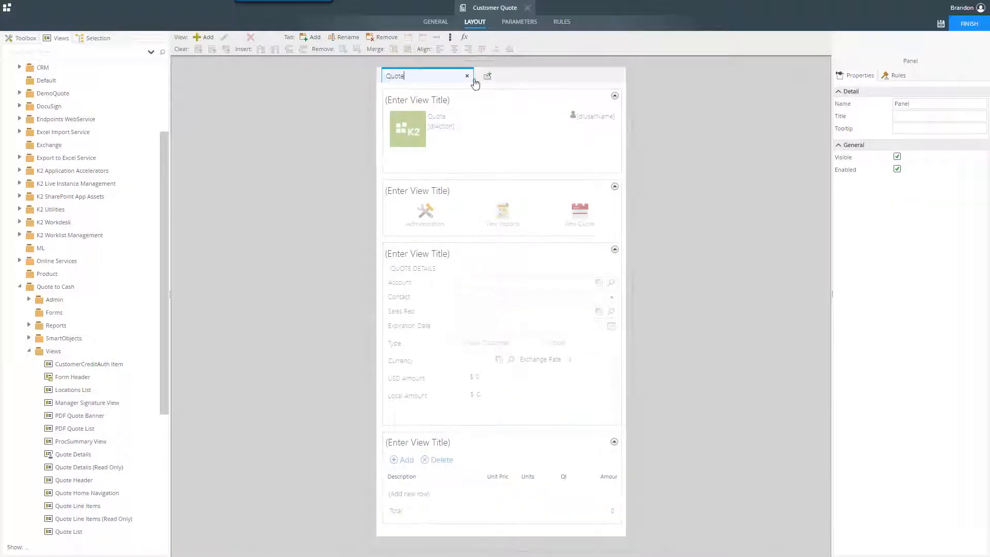
left_click(486, 75)
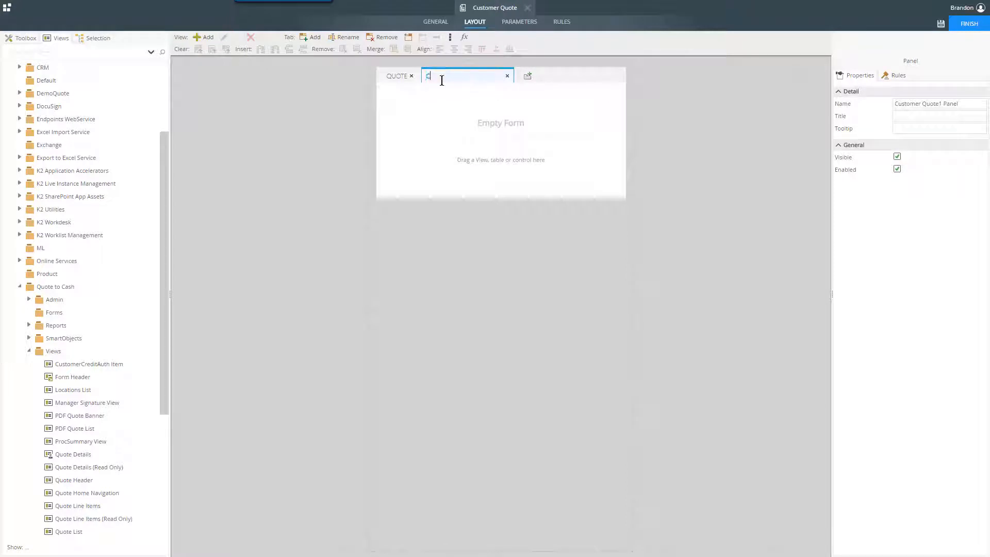
type("Customer Details")
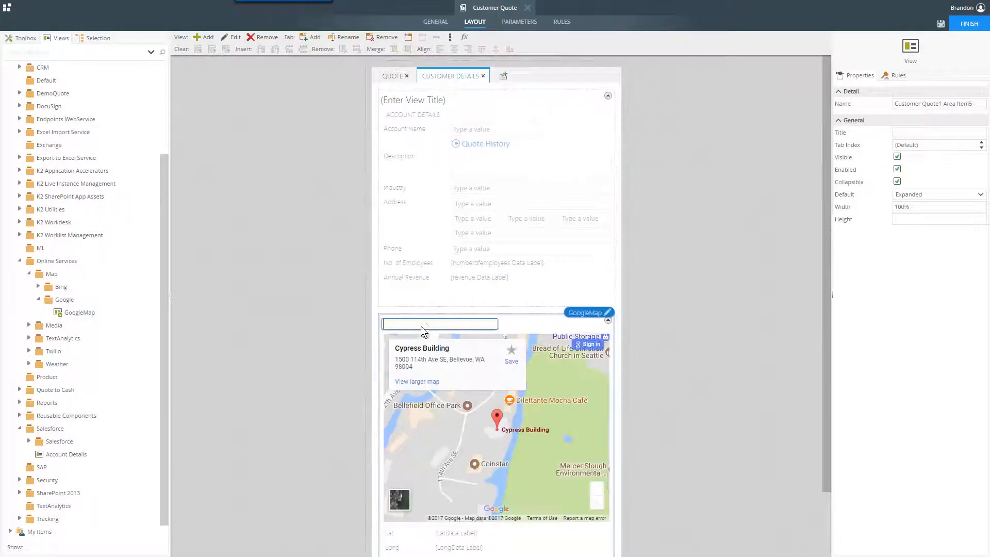
type("Cust")
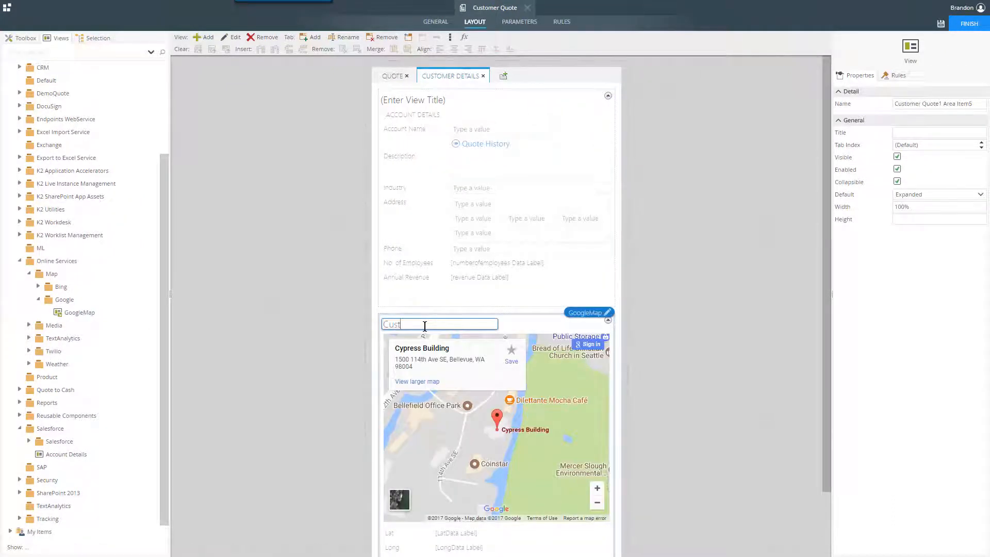
left_click(396, 75)
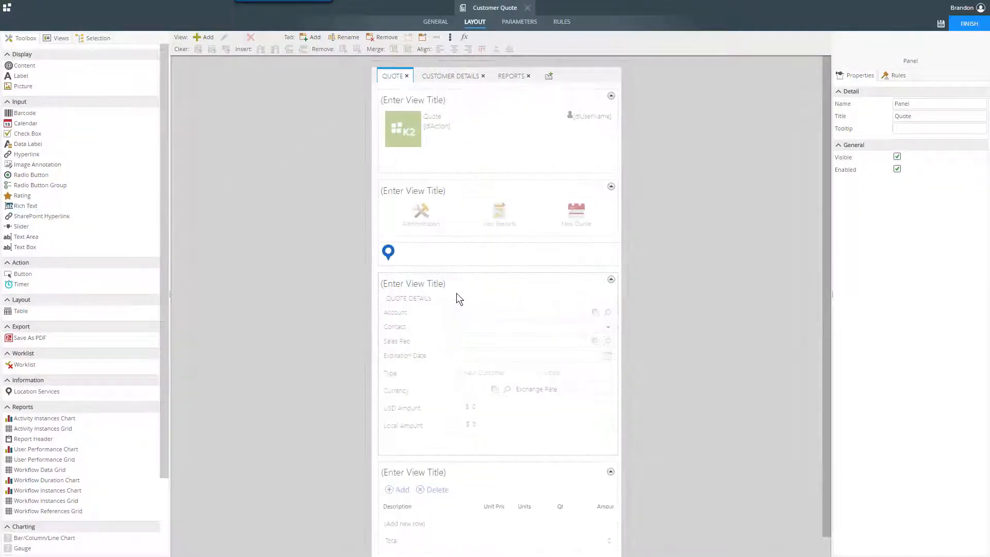
Step: Place Activity Instances and User Performance charts on Reports, then a Barcode control on Quote
left_click(515, 75)
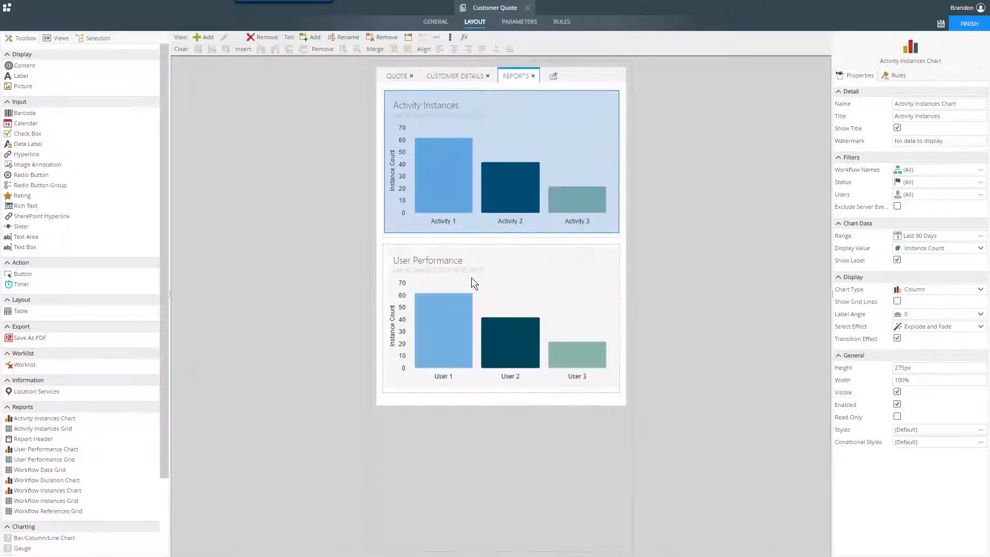
left_click(502, 319)
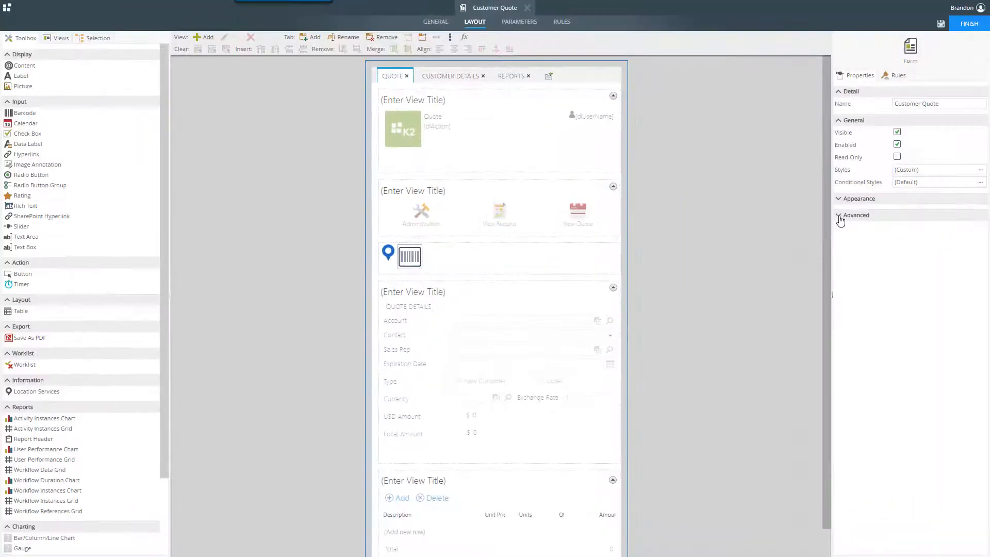
Step: Tick Offline Availability under the form's Advanced properties
left_click(856, 214)
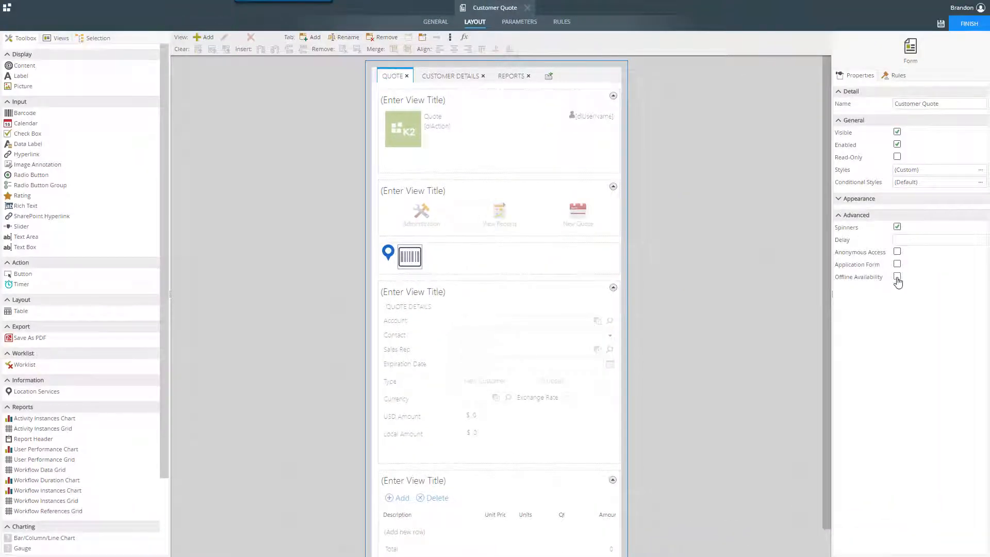
left_click(896, 277)
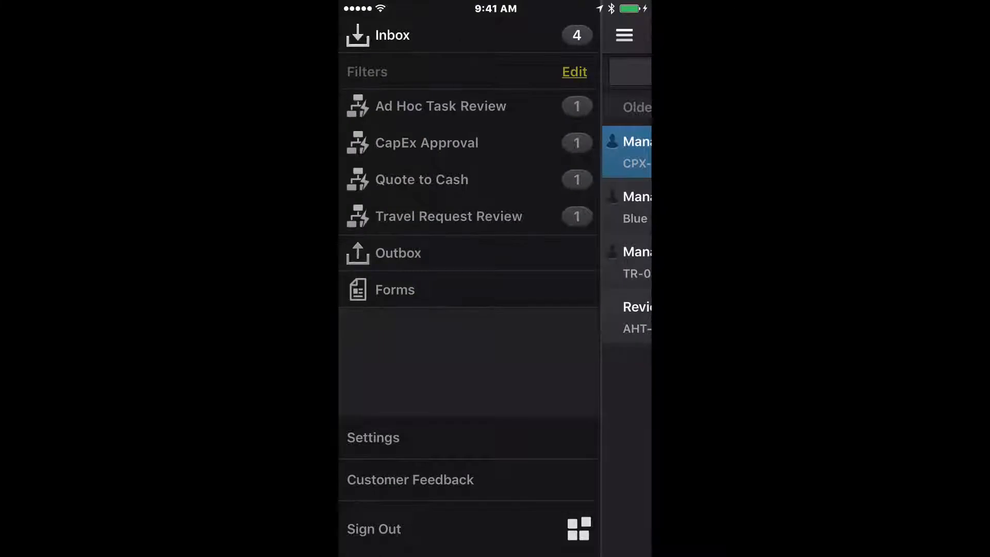
Step: From Forms, start a Quotes form and accept the Location Lookup as Blue Yonder Airlines
left_click(394, 289)
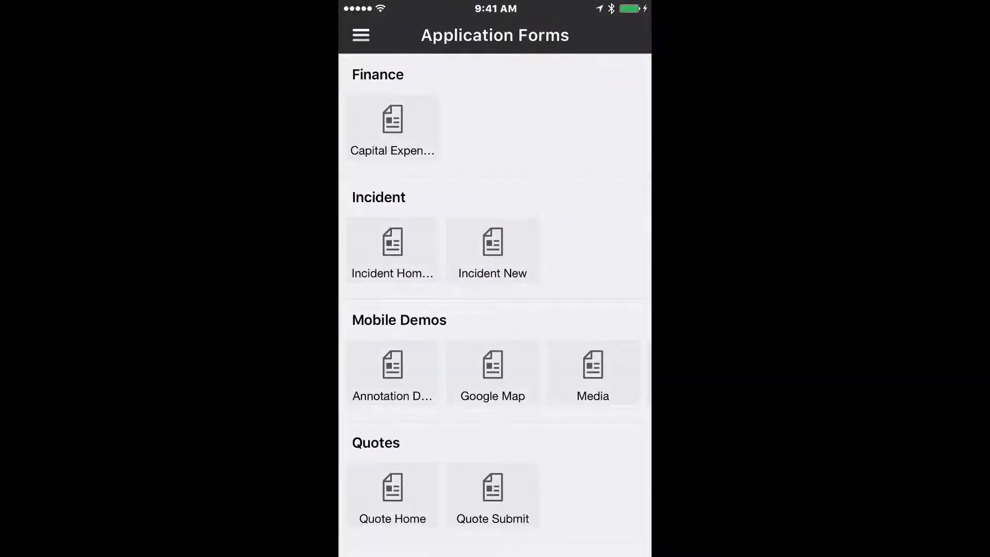
scroll("down", 3)
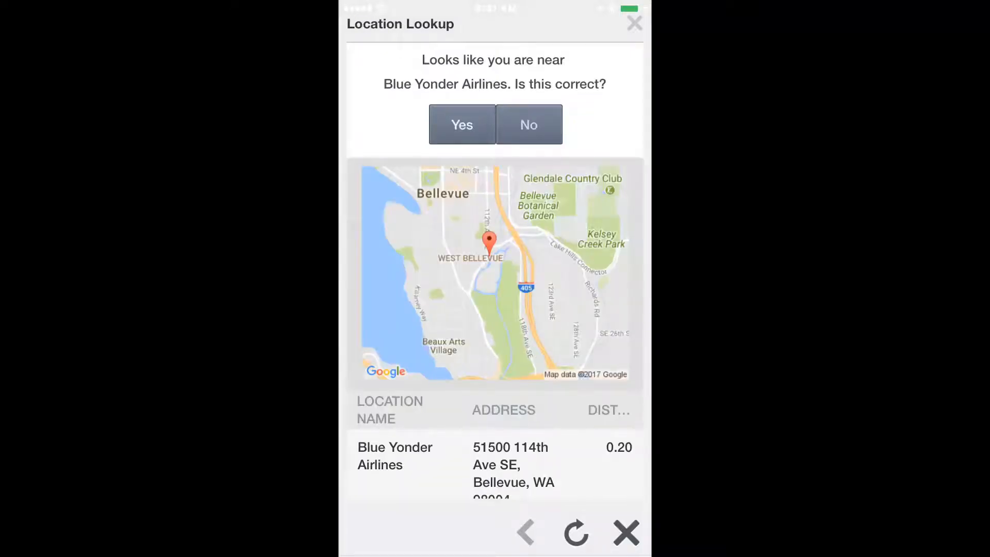
left_click(462, 125)
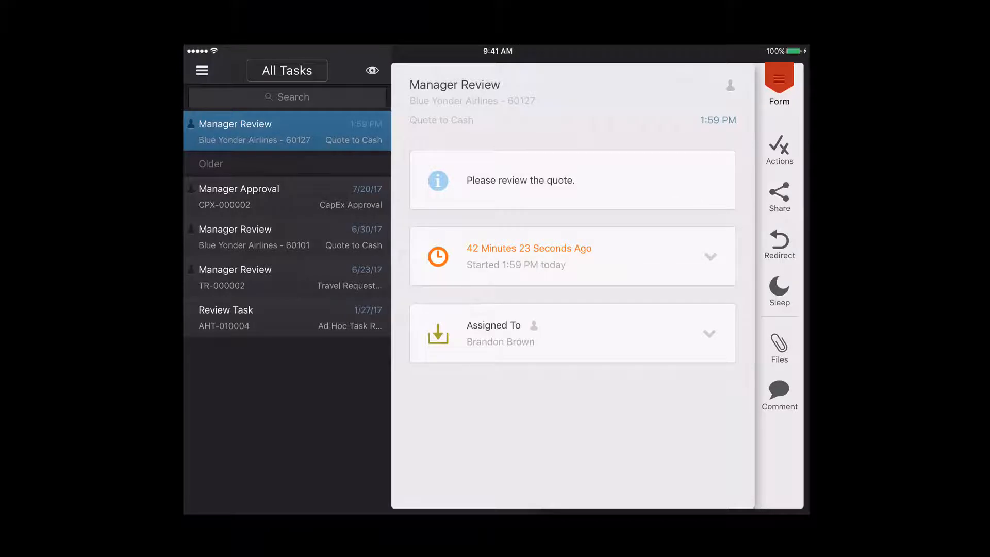
Step: Comment 'Looks' on the Manager Review task, then draw and adopt the manager's signature on the quote
left_click(780, 392)
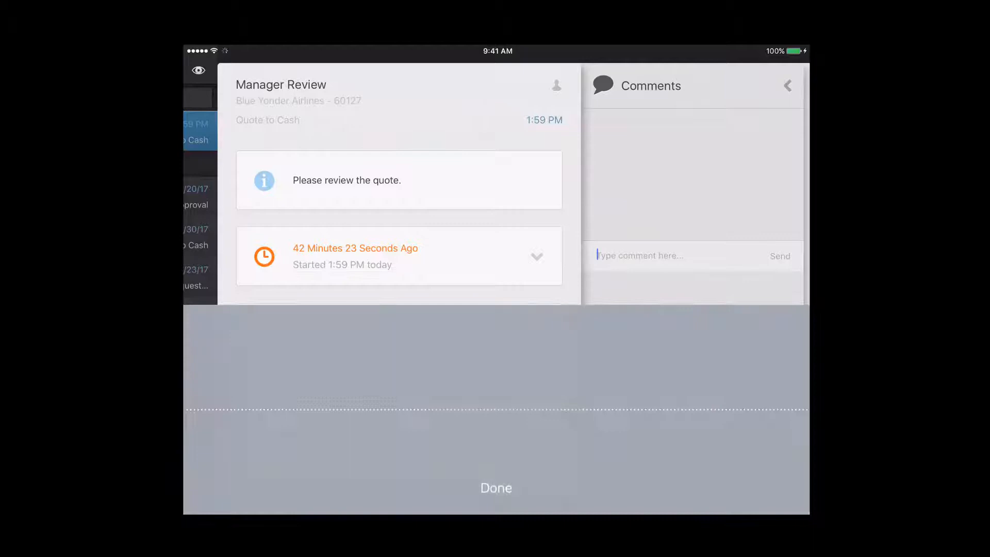
type("Looks")
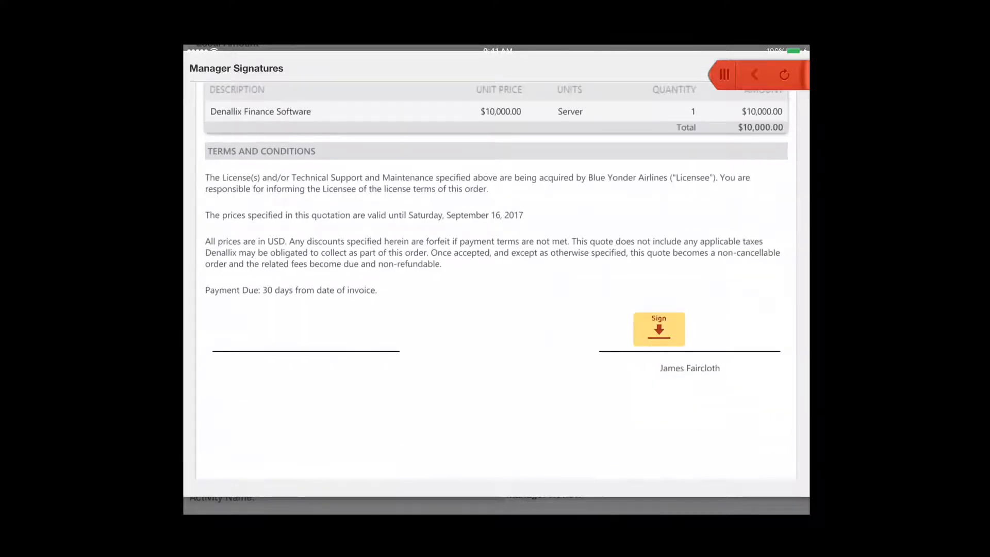
left_click(658, 328)
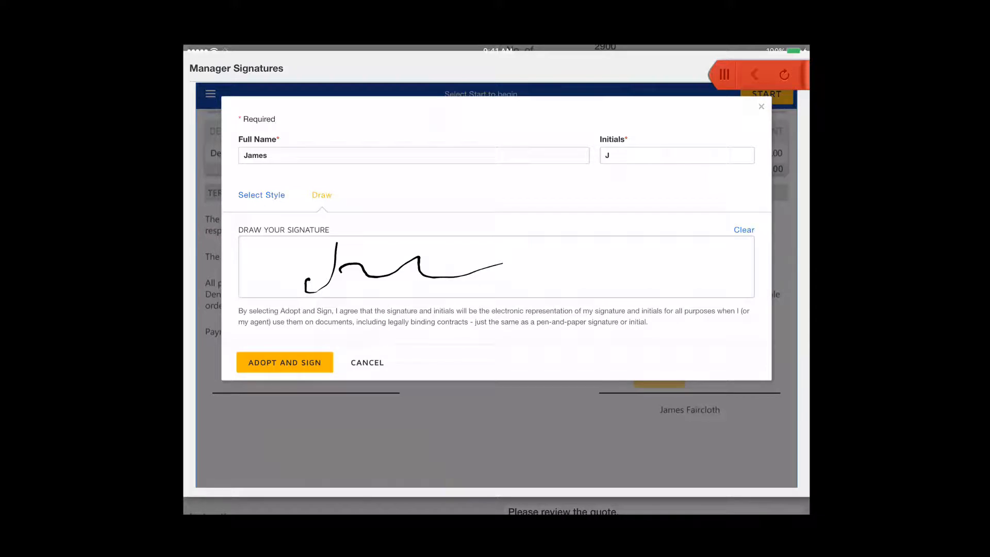
left_click(284, 362)
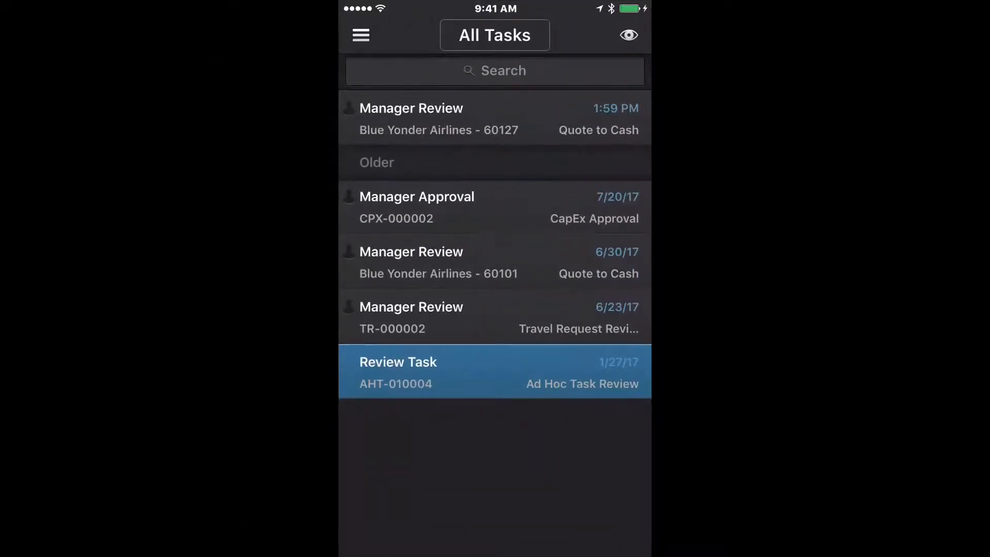
Step: Show the Approve, Decline and Rework actions for the Blue Yonder Airlines 60127 Manager Review task
left_click(494, 119)
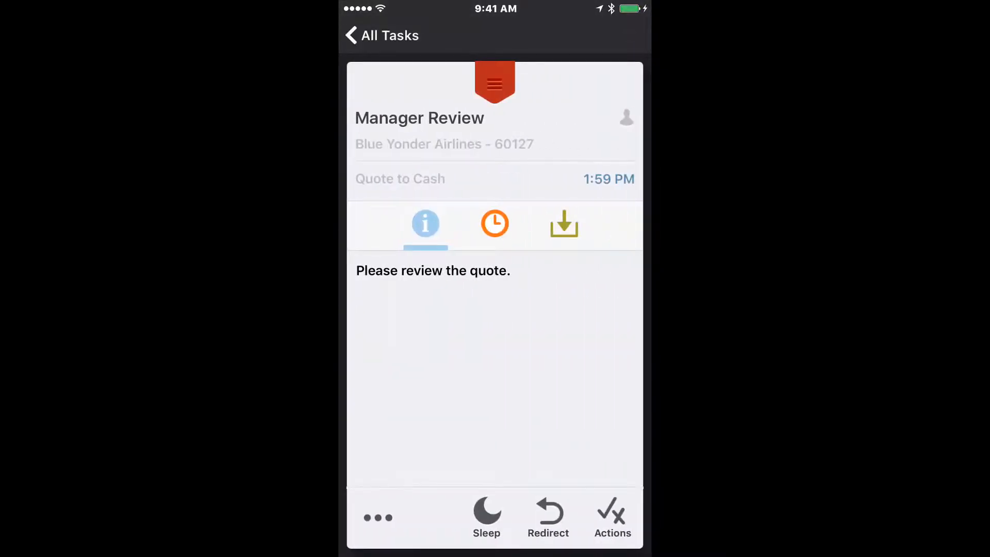
left_click(610, 518)
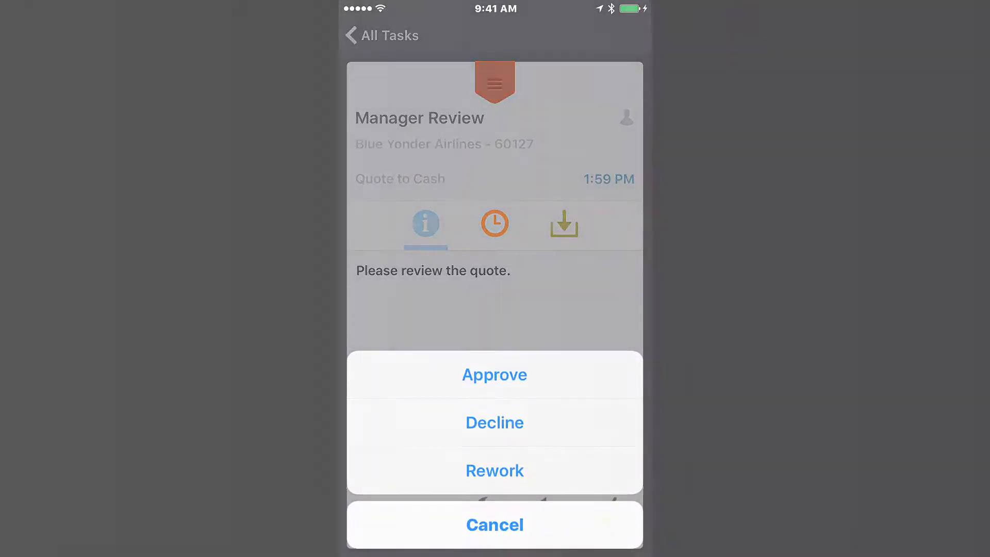